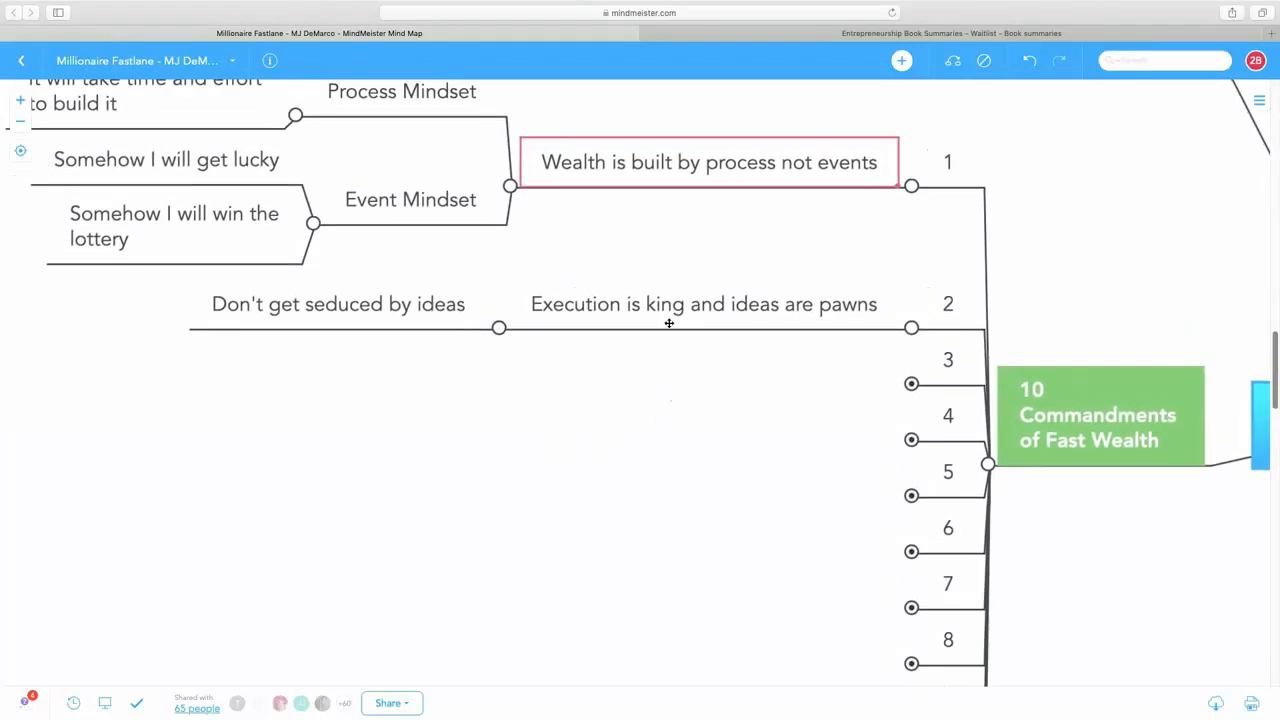
- Select the node 'Execution is king and ideas are pawns' under commandment 2
left_click(704, 304)
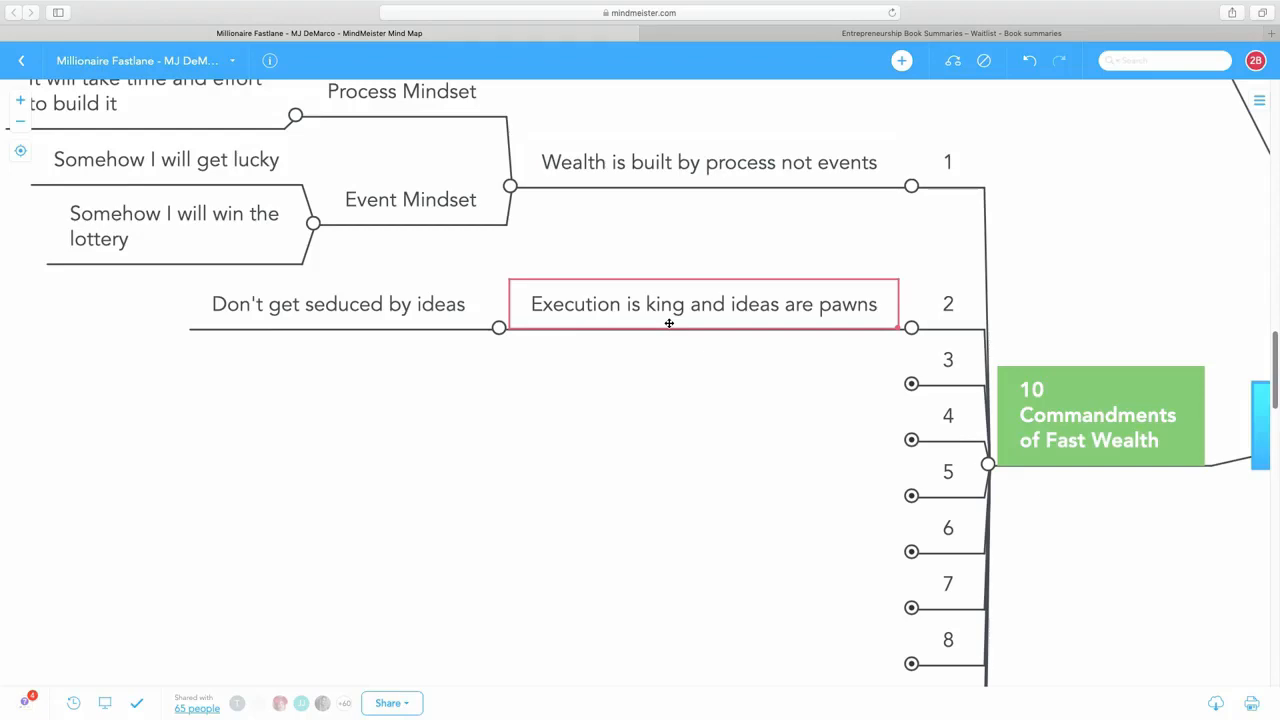
scroll("down", 3)
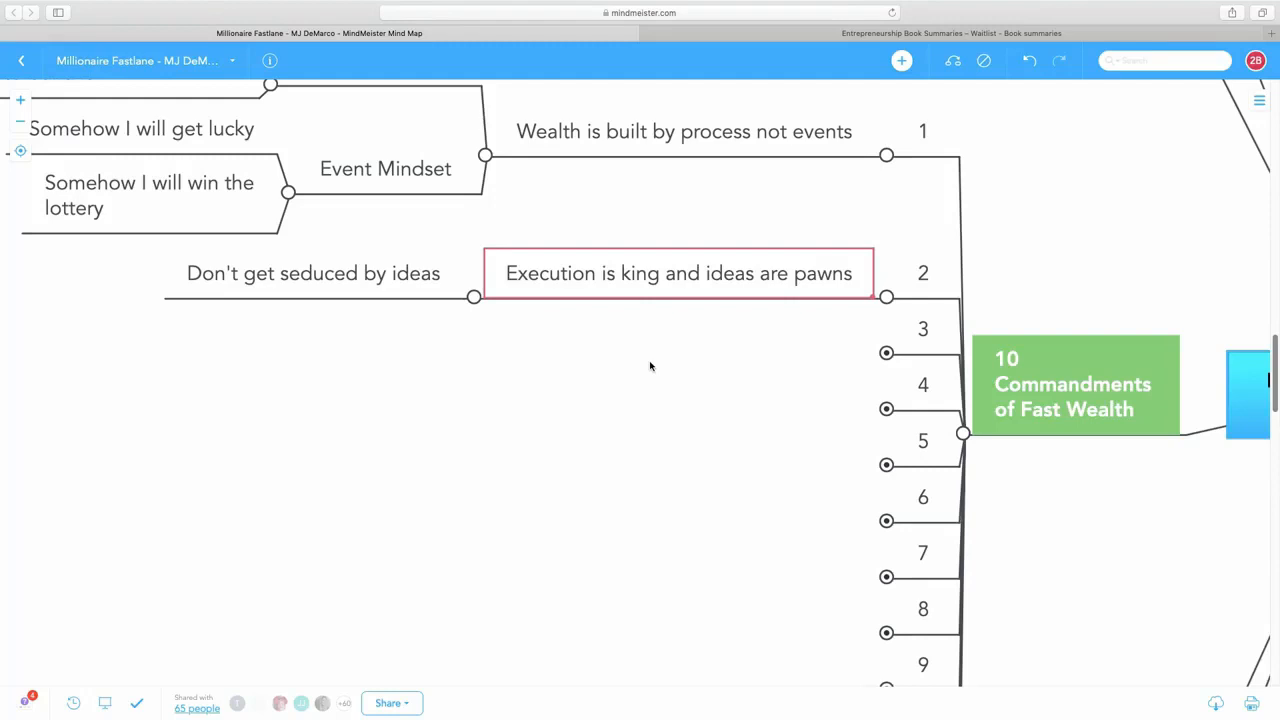
mouse_move(650, 350)
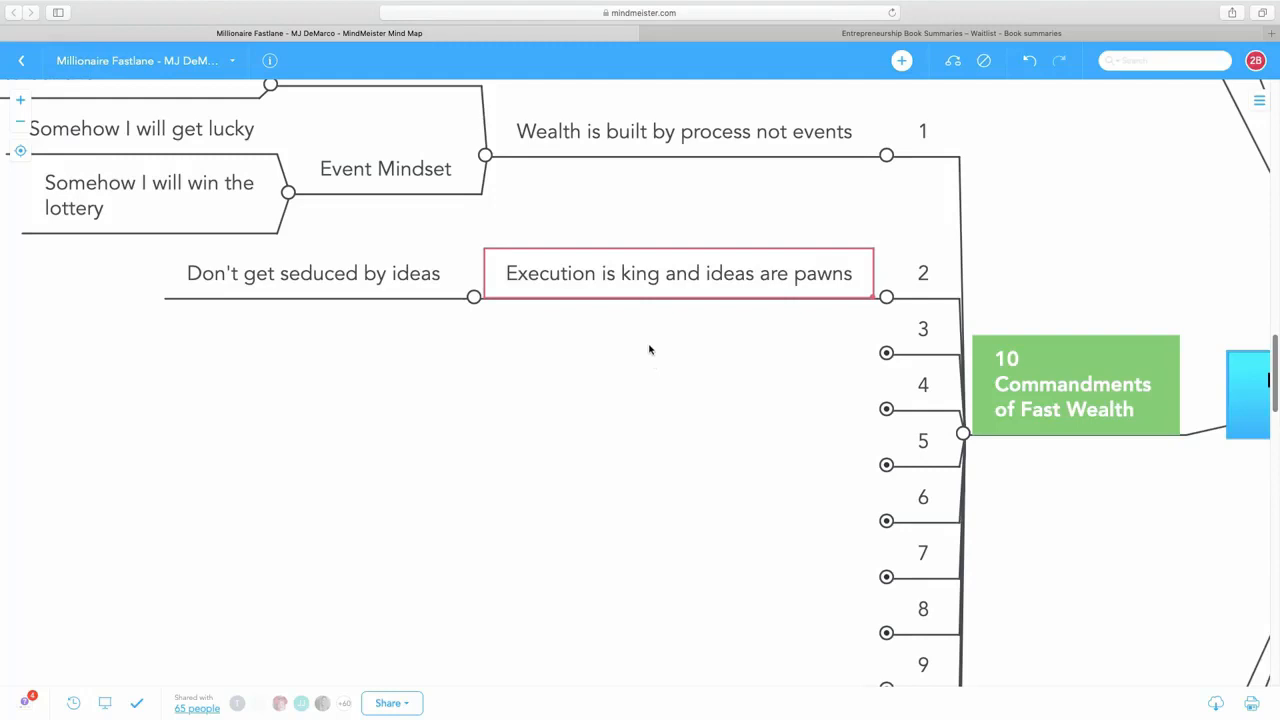
mouse_move(790, 324)
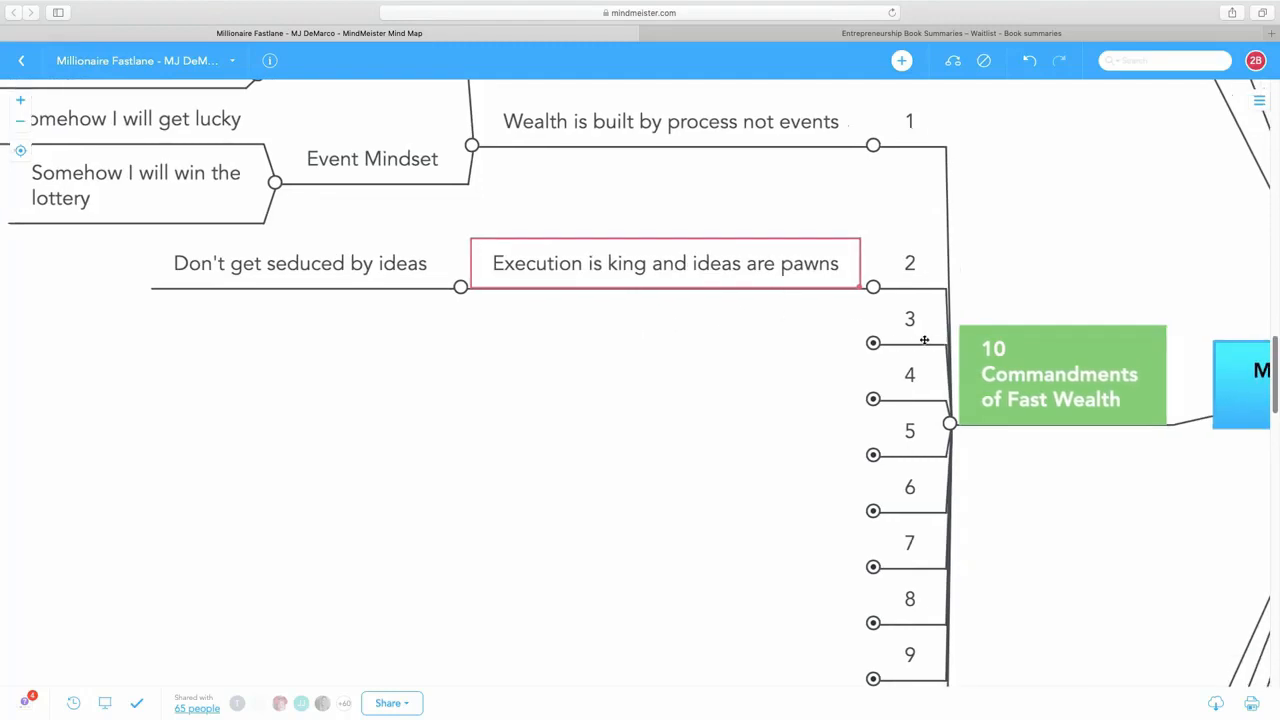
mouse_move(872, 344)
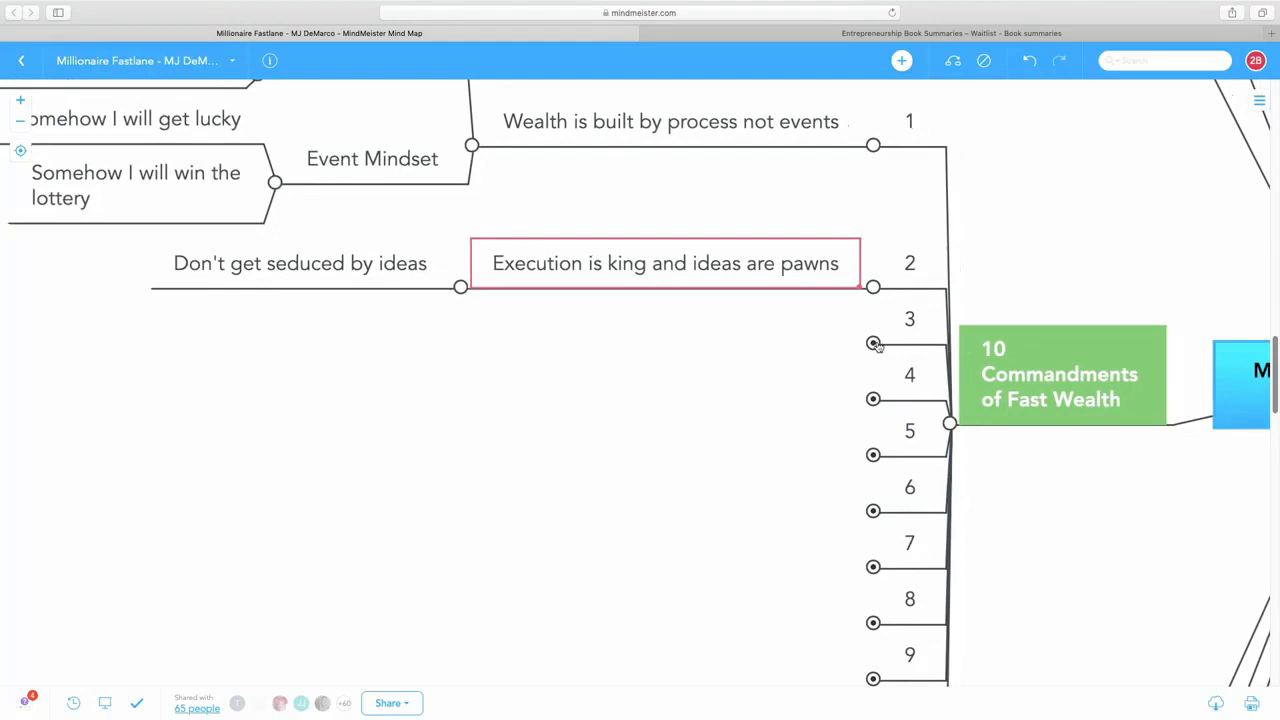